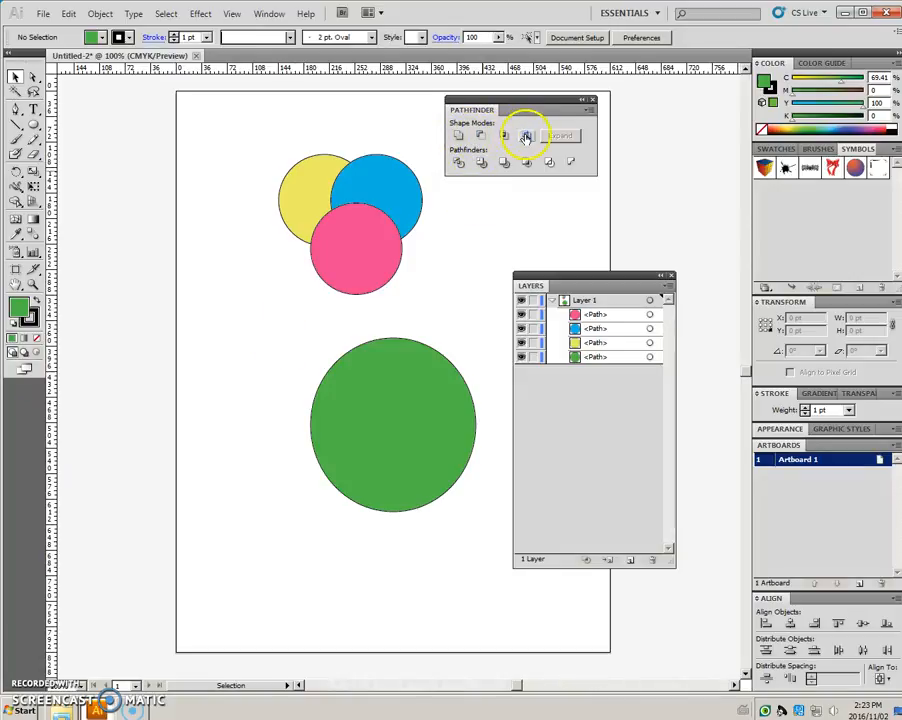
{"action": "mouse_move", "coordinate": [527, 134]}
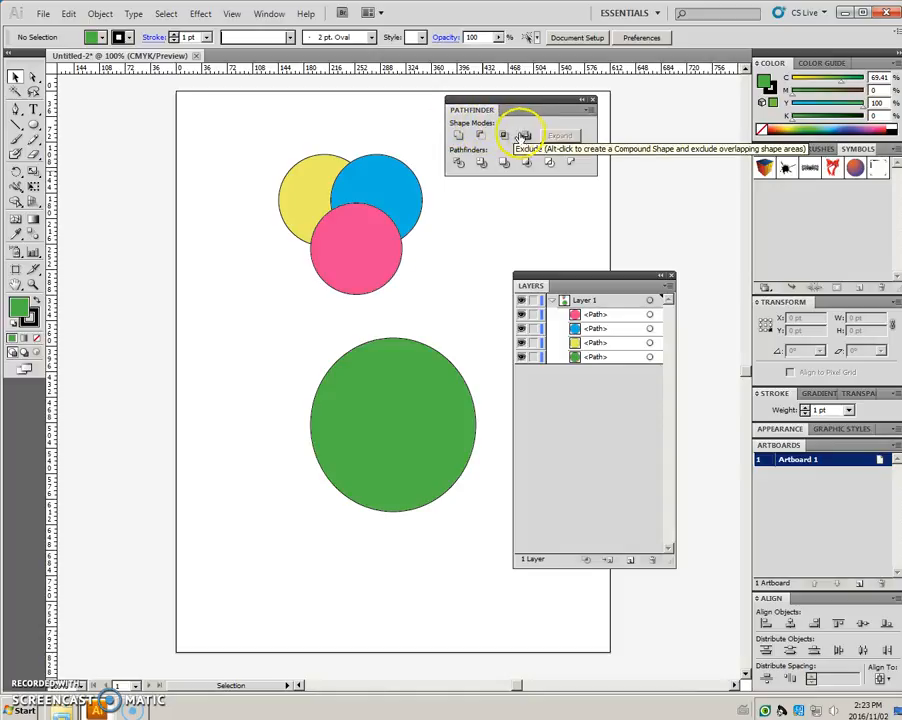
{"action": "mouse_move", "coordinate": [460, 135]}
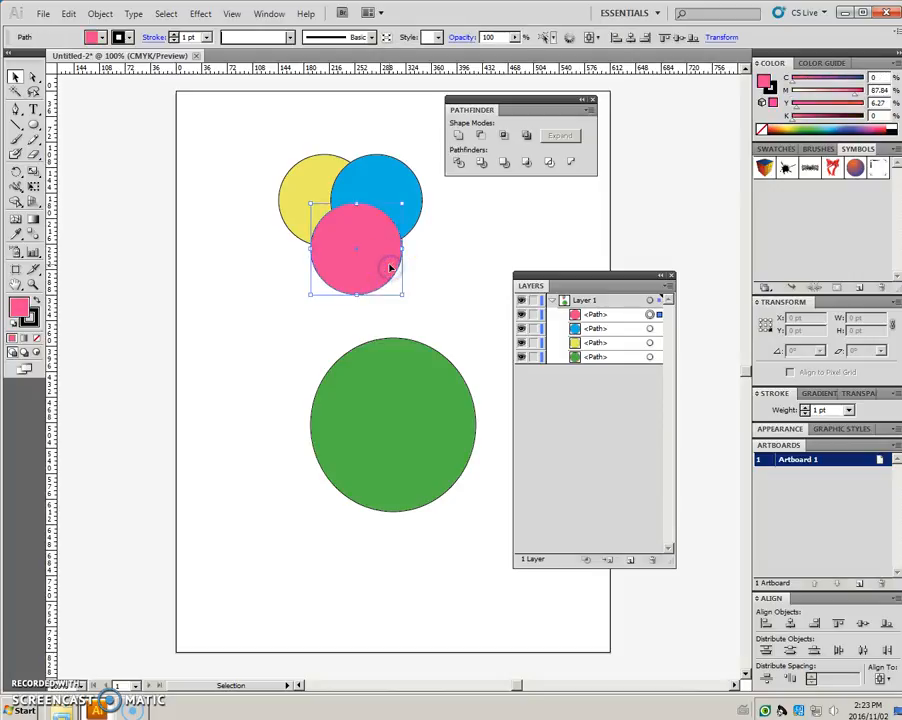
Shift-select the yellow, blue and pink circles, excluding the green one.
{"action": "left_click", "coordinate": [596, 328]}
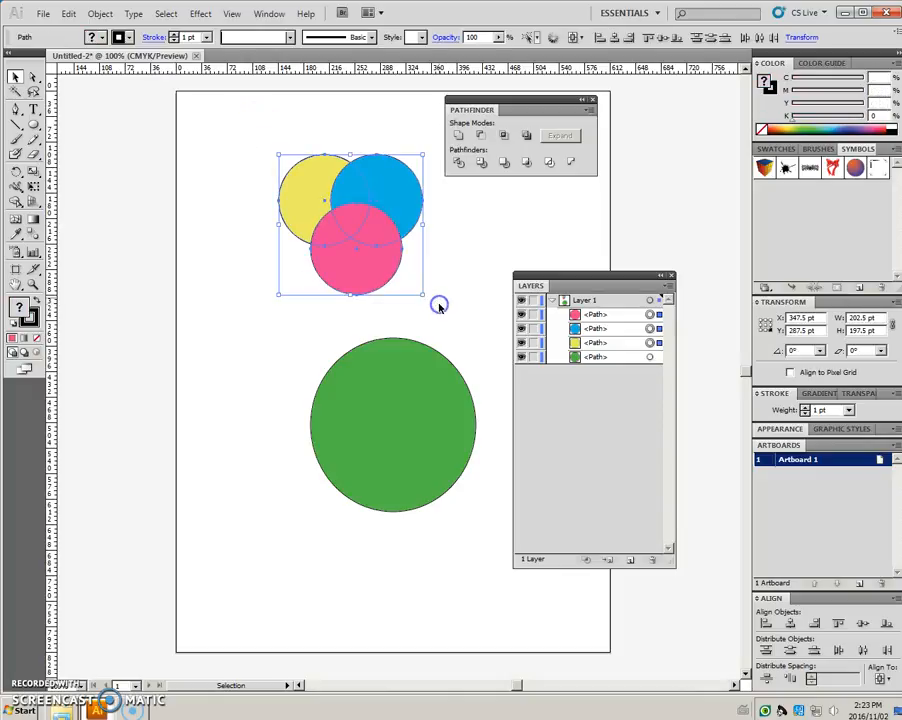
{"action": "mouse_move", "coordinate": [527, 135]}
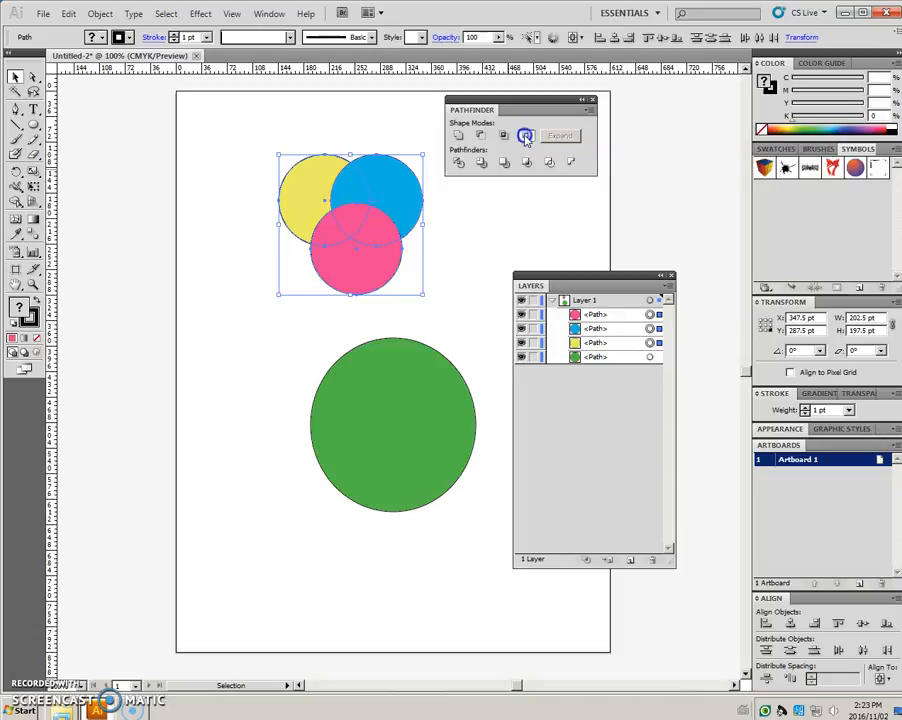
{"action": "left_click", "coordinate": [526, 135]}
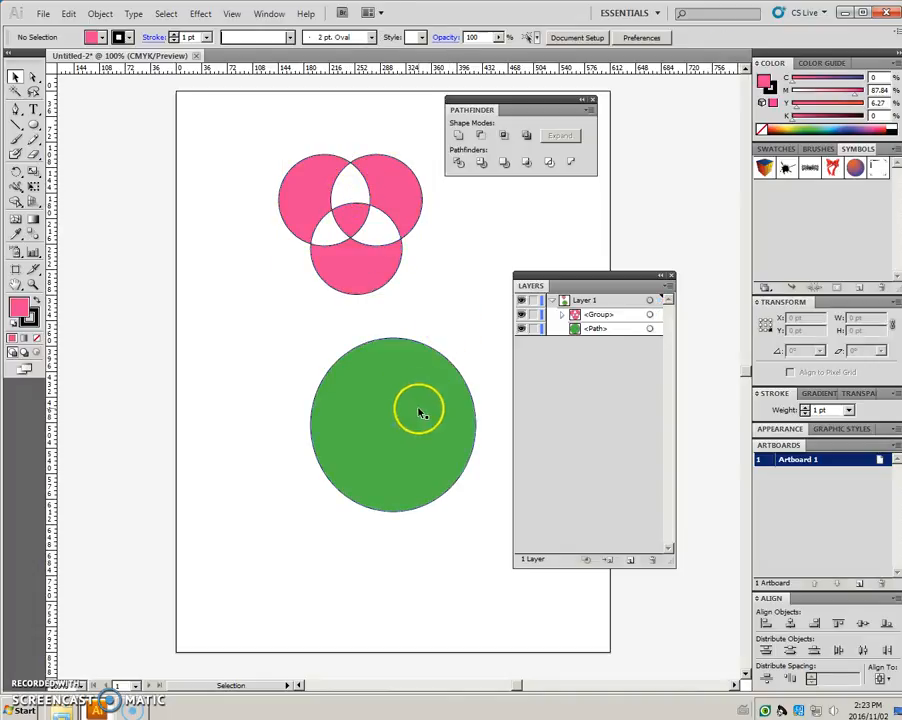
{"action": "left_click_drag", "start_coordinate": [420, 413], "coordinate": [390, 283]}
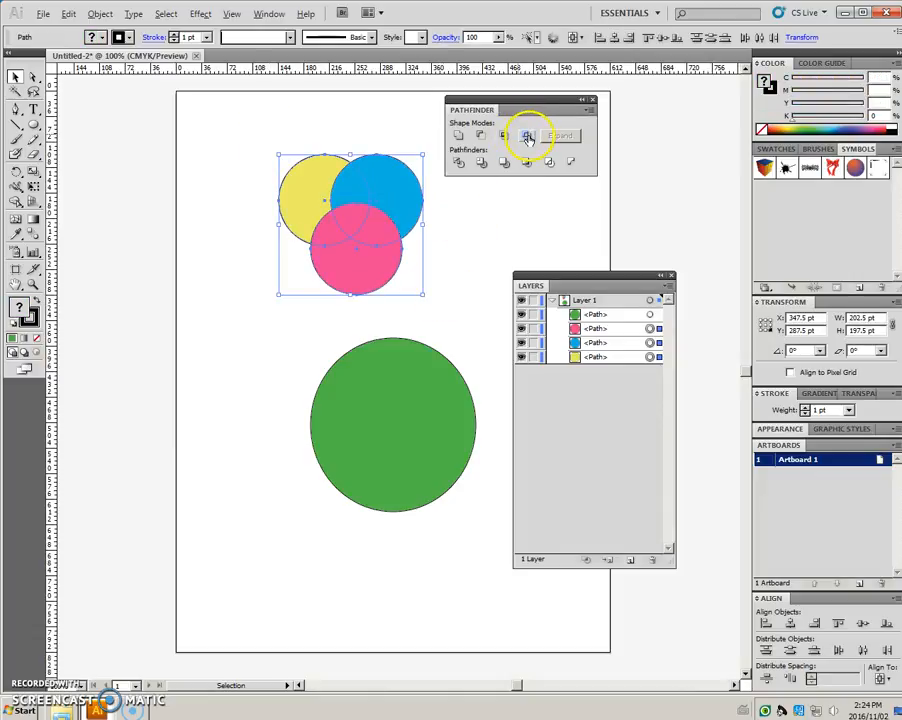
Apply Pathfinder Exclude to the circles and expand the Compound Shape in Layers.
{"action": "left_click", "coordinate": [527, 135]}
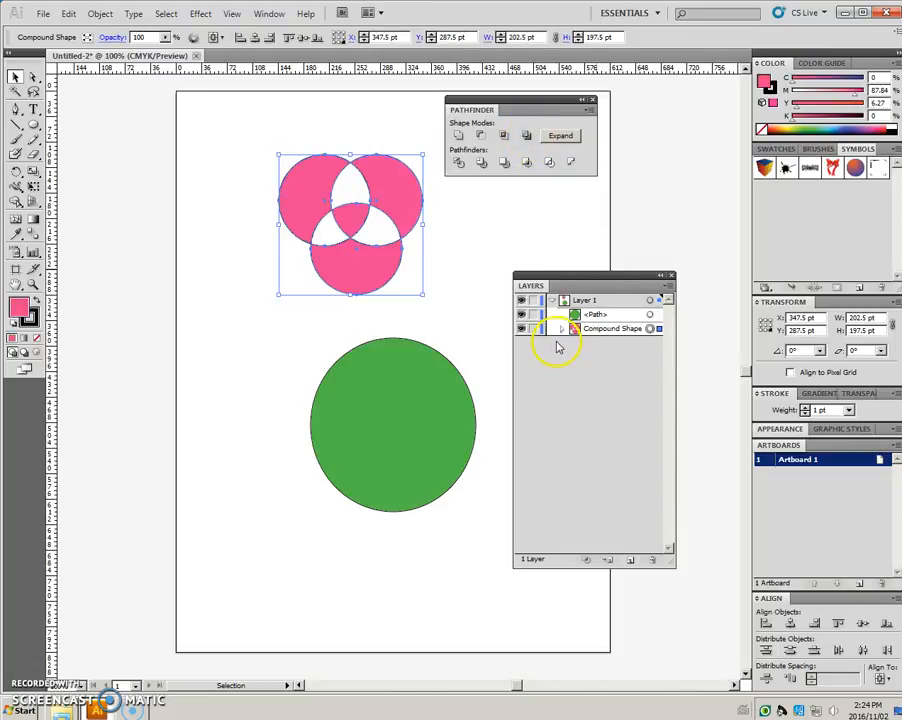
{"action": "left_click", "coordinate": [561, 328]}
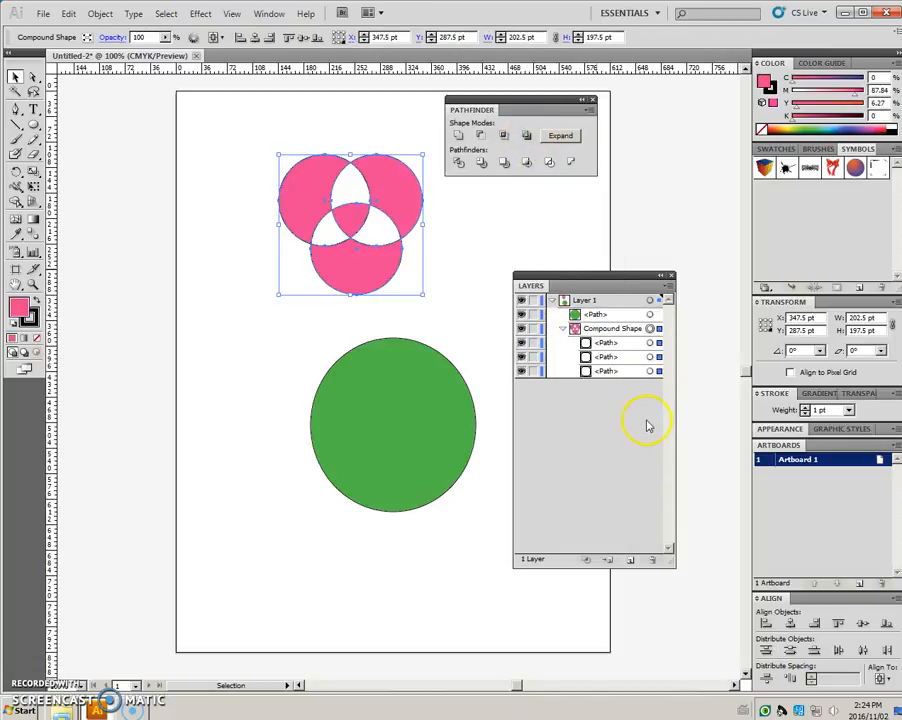
{"action": "left_click", "coordinate": [607, 342]}
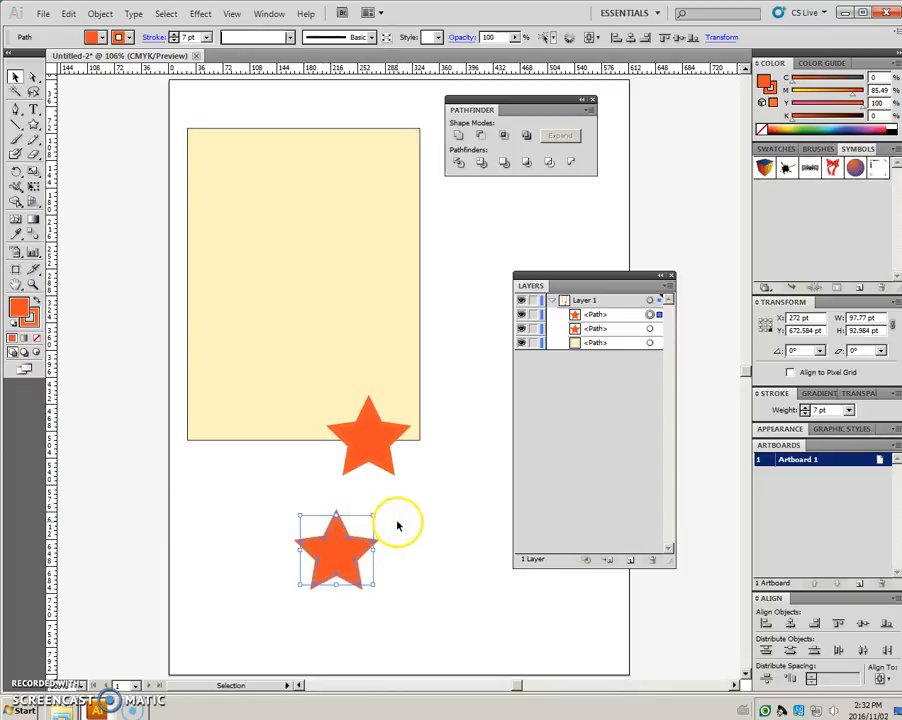
{"action": "mouse_move", "coordinate": [322, 573]}
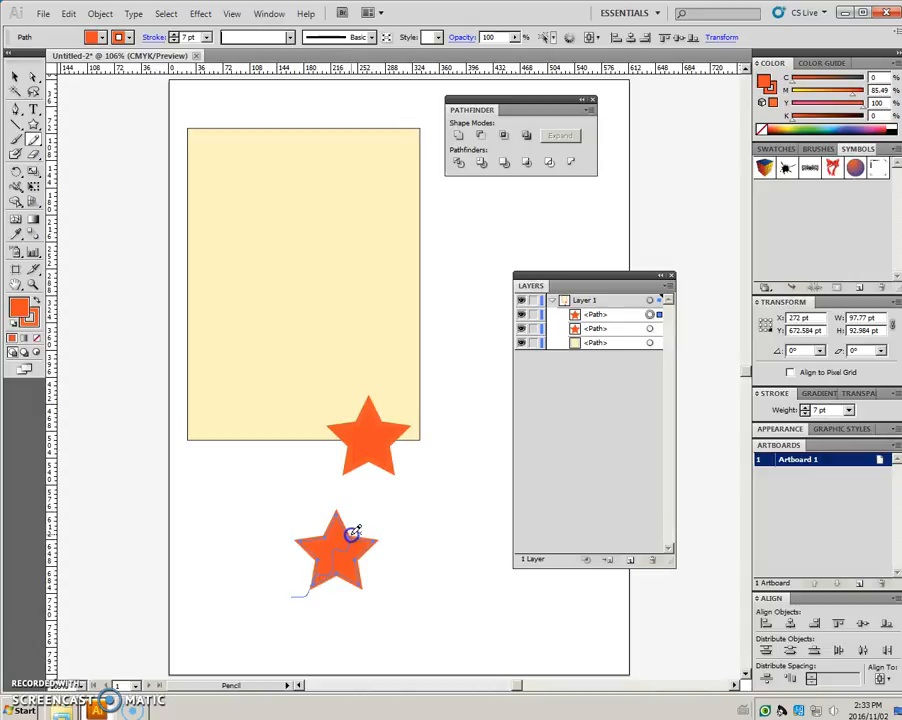
Pencil a closed blob over the lower star, colour it orange with blue outline.
{"action": "left_click_drag", "start_coordinate": [353, 531], "coordinate": [351, 638]}
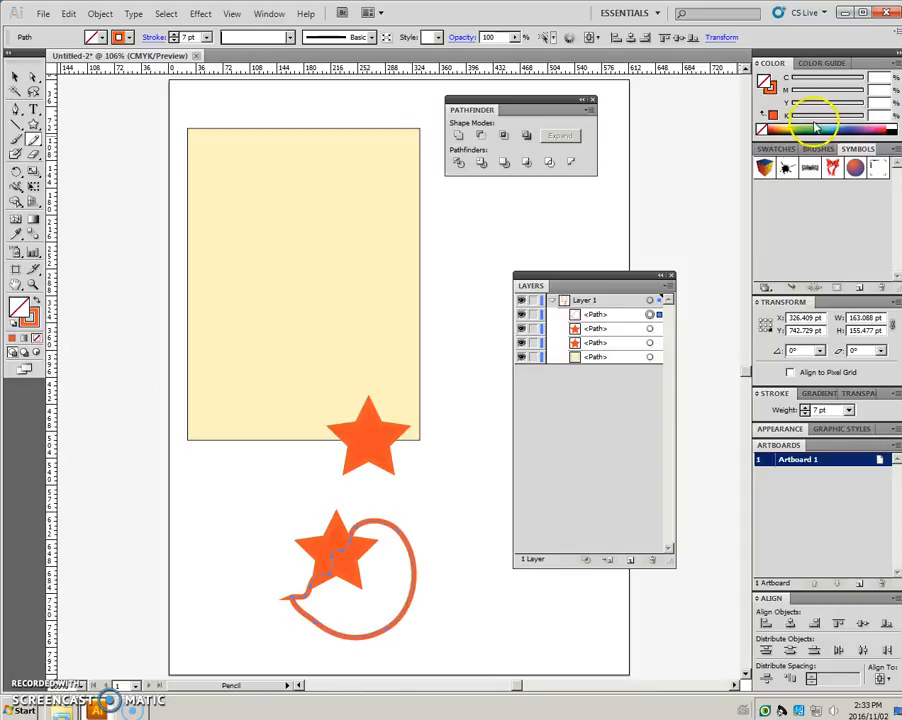
{"action": "left_click", "coordinate": [830, 128]}
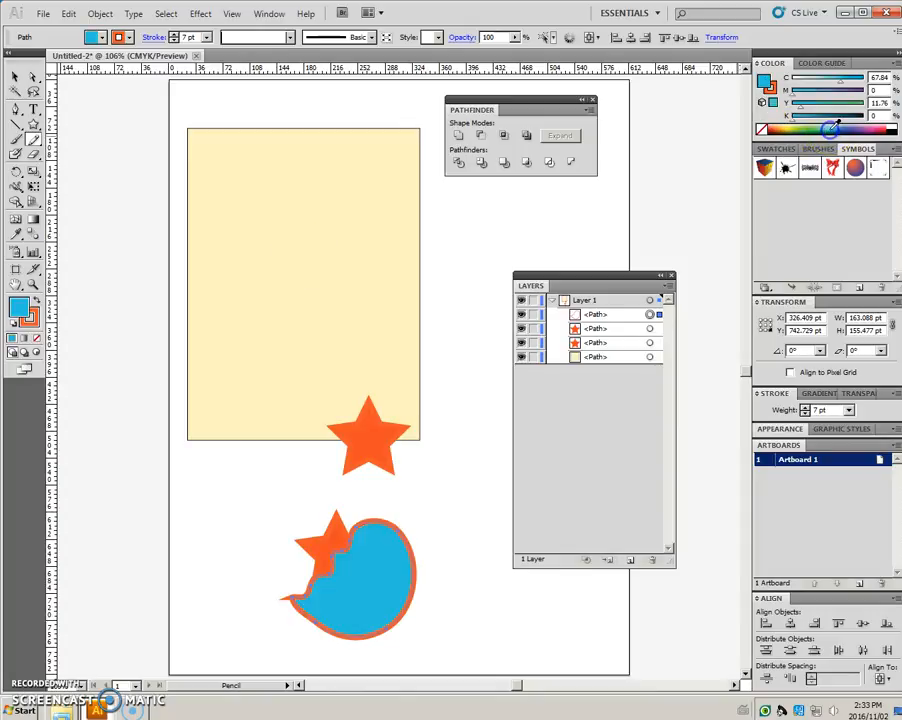
{"action": "mouse_move", "coordinate": [143, 316]}
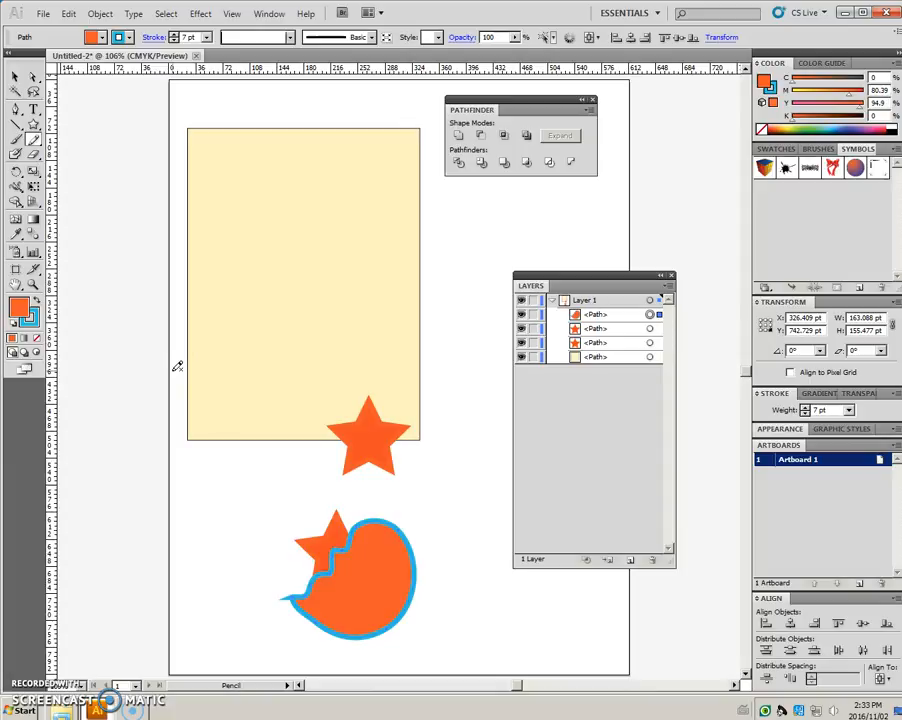
{"action": "left_click", "coordinate": [15, 76]}
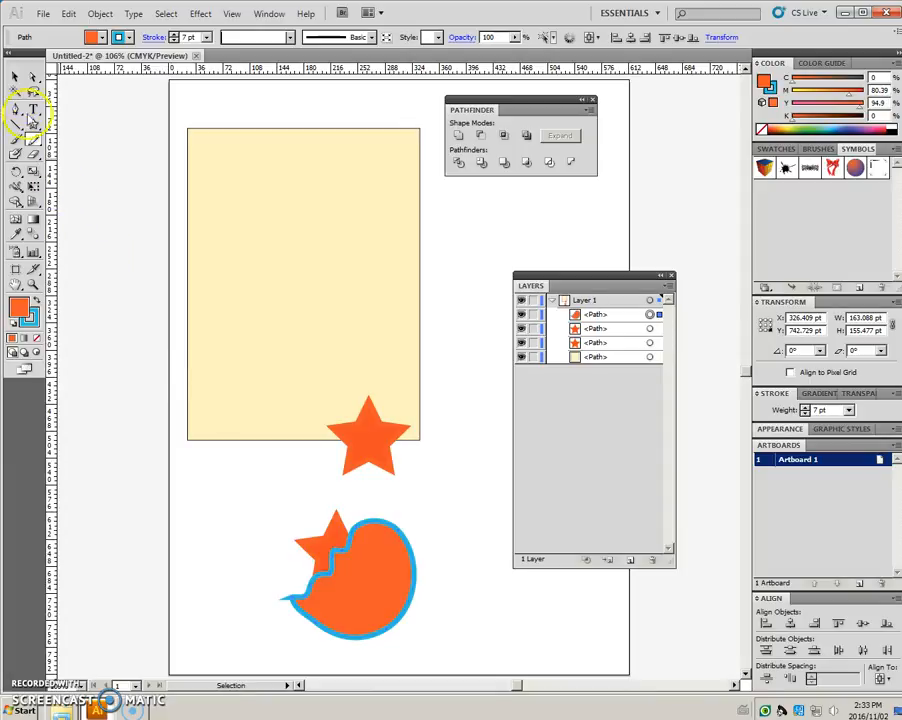
Divide the lower star and teal blob with Pathfinder, then ungroup the pieces.
{"action": "left_click", "coordinate": [378, 572]}
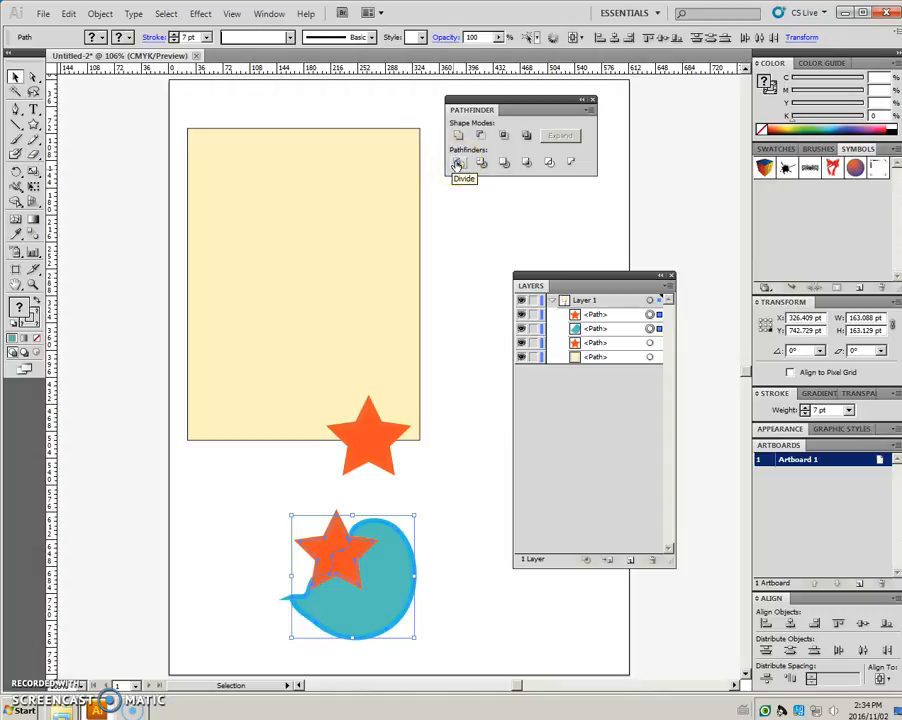
{"action": "left_click", "coordinate": [457, 162]}
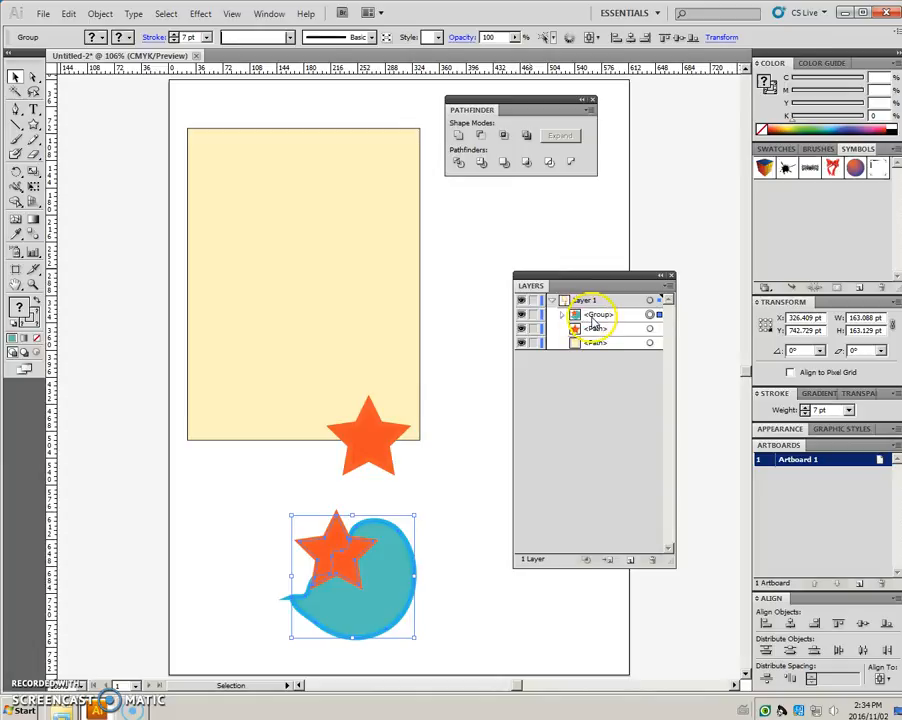
{"action": "right_click", "coordinate": [350, 575]}
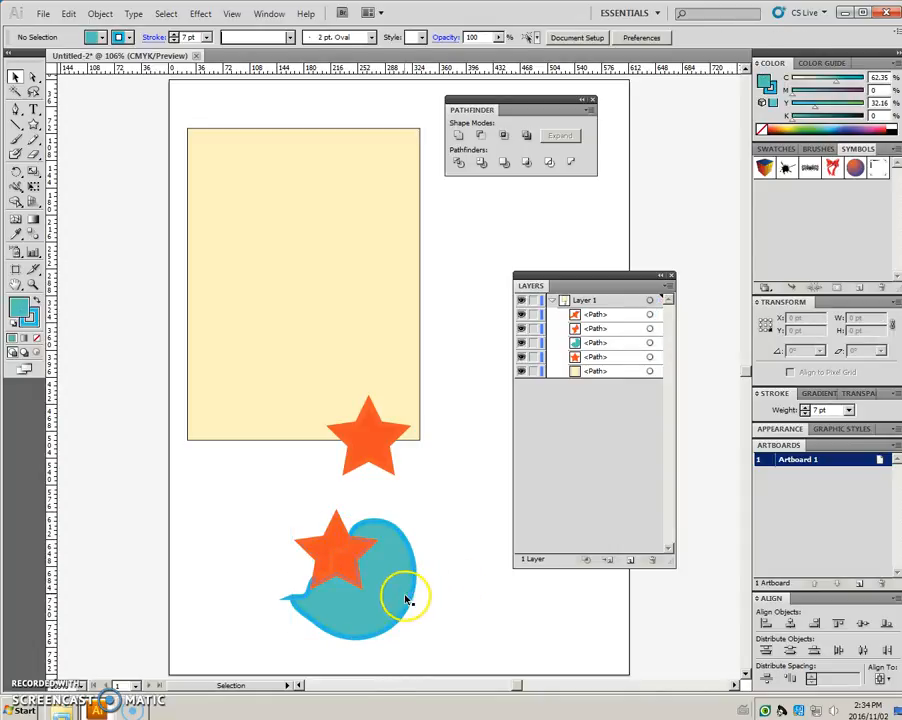
Drag the teal blob piece away from the star.
{"action": "left_click", "coordinate": [387, 588]}
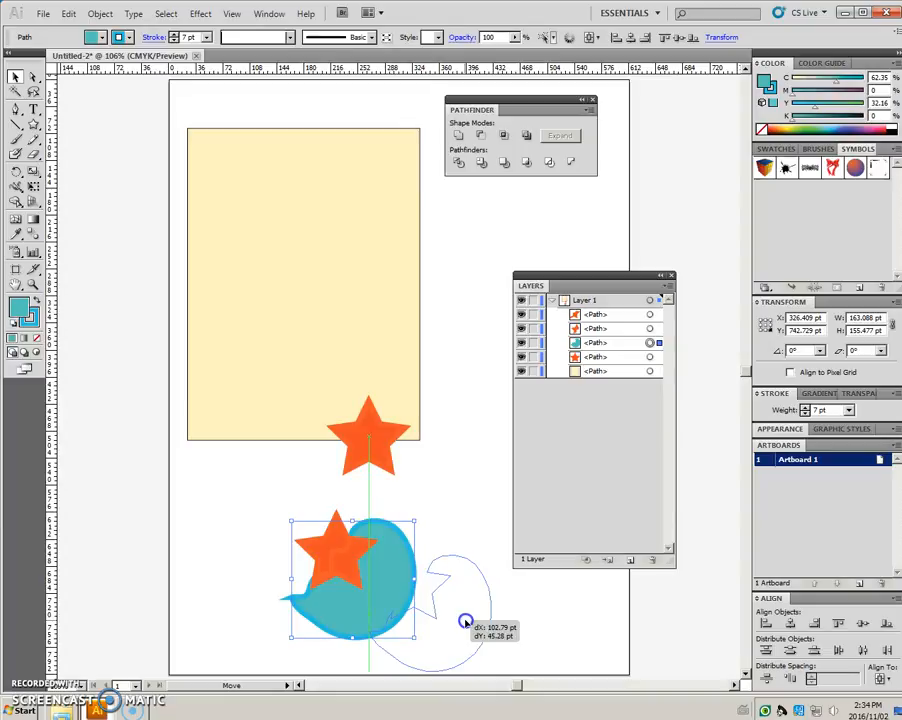
{"action": "left_click_drag", "start_coordinate": [465, 620], "coordinate": [355, 570]}
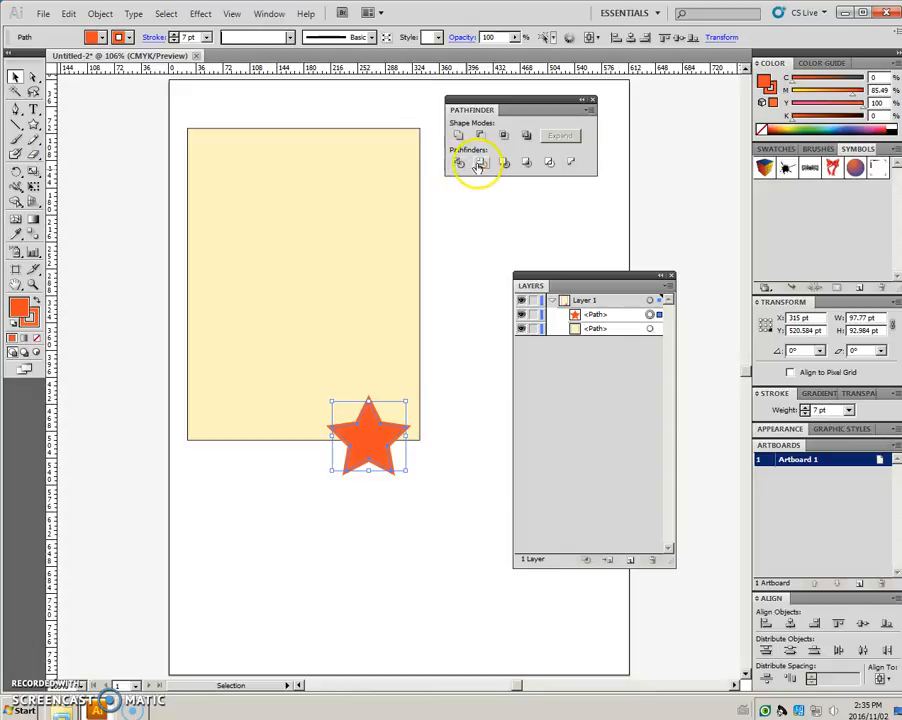
{"action": "mouse_move", "coordinate": [481, 162]}
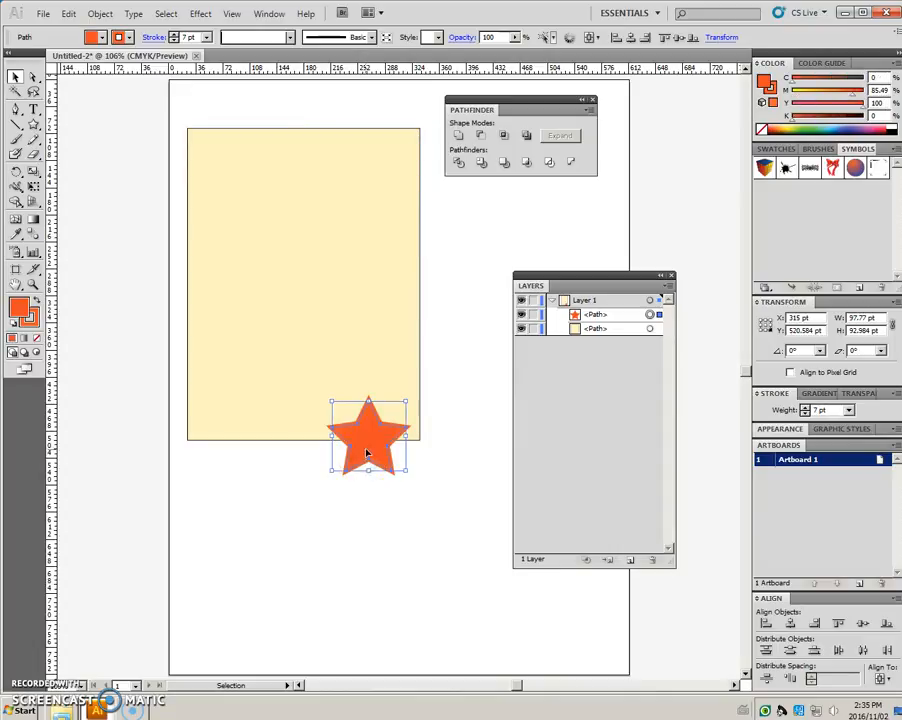
Duplicate the orange star, place one inside the rectangle's lower right, select both.
{"action": "left_click_drag", "start_coordinate": [368, 432], "coordinate": [398, 477]}
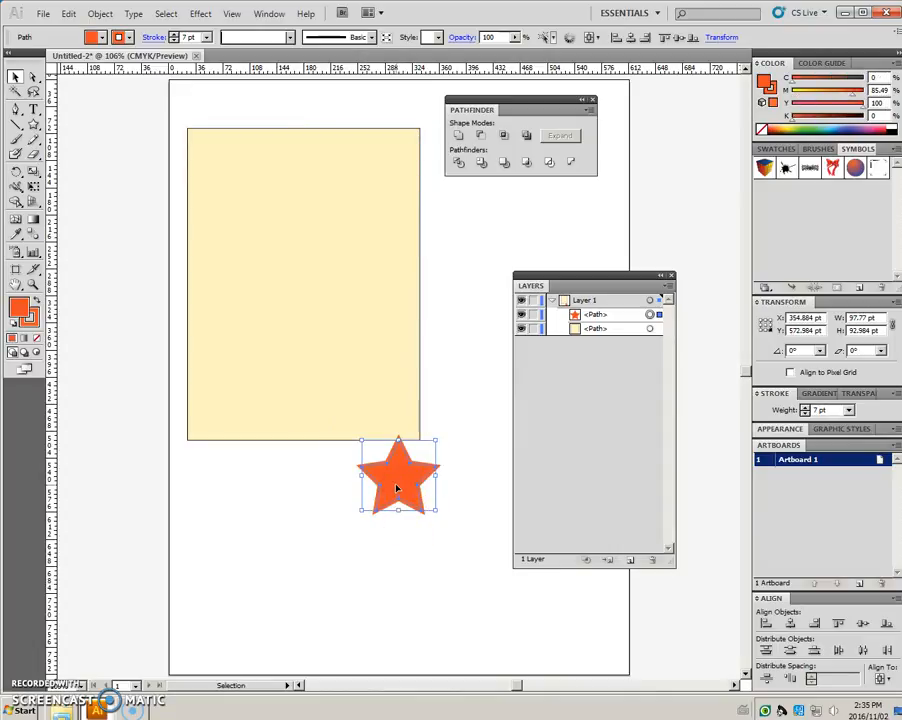
{"action": "left_click_drag", "start_coordinate": [398, 478], "coordinate": [307, 533]}
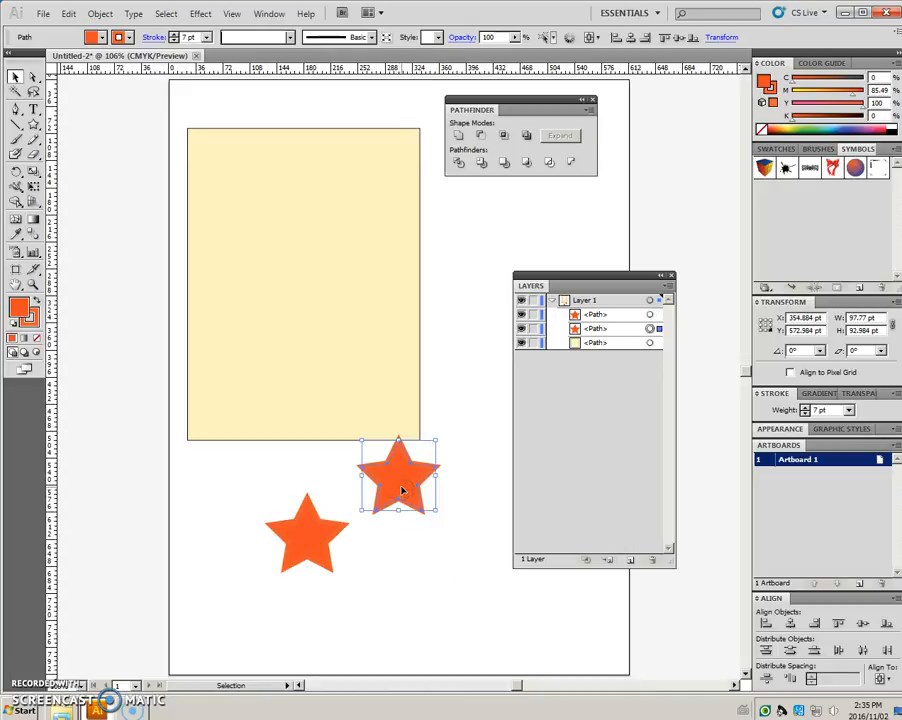
{"action": "left_click_drag", "start_coordinate": [399, 477], "coordinate": [360, 390]}
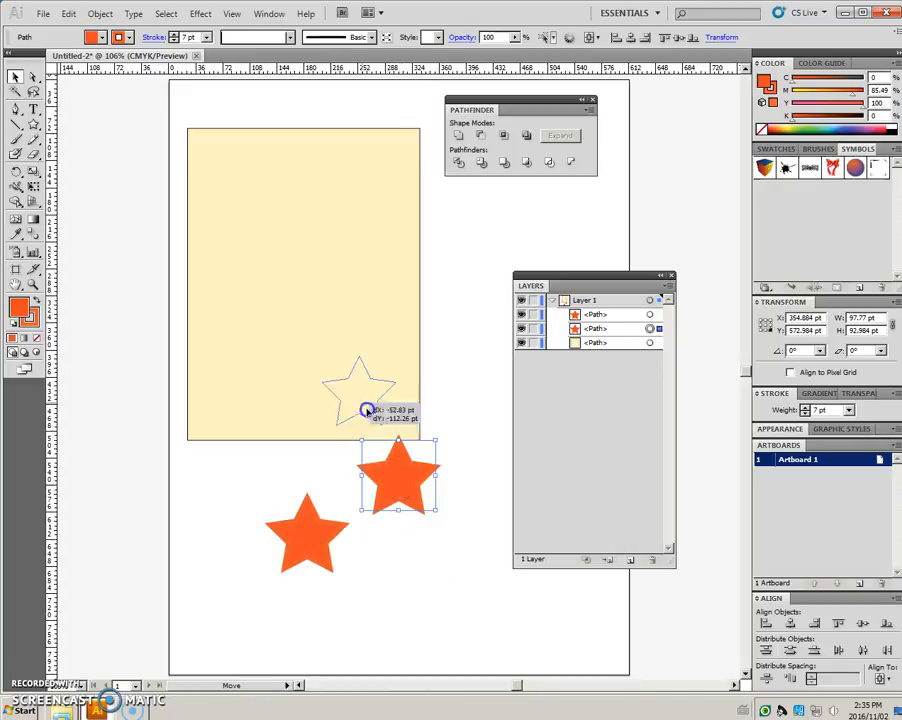
{"action": "left_click_drag", "start_coordinate": [398, 475], "coordinate": [362, 385]}
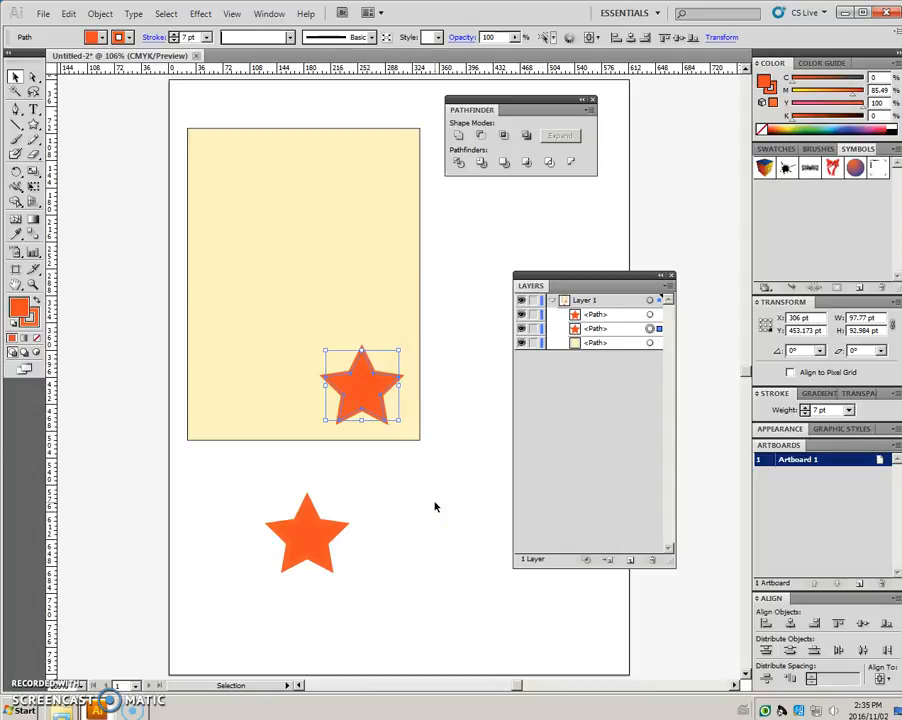
{"action": "mouse_move", "coordinate": [448, 462]}
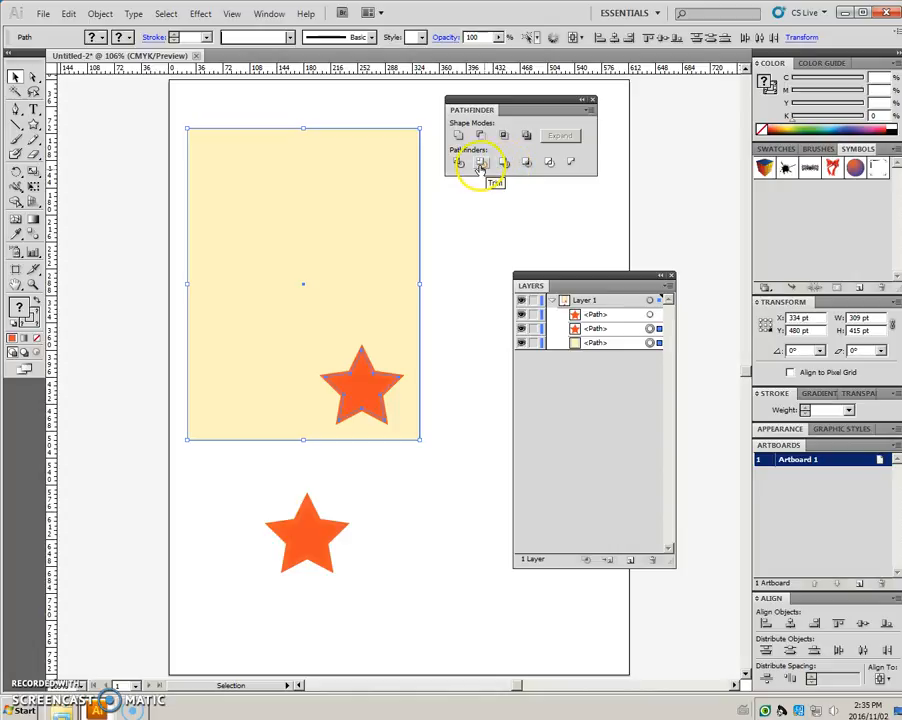
Trim the rectangle with the star, ungroup, and drag the star out to reveal the hole.
{"action": "left_click", "coordinate": [481, 162]}
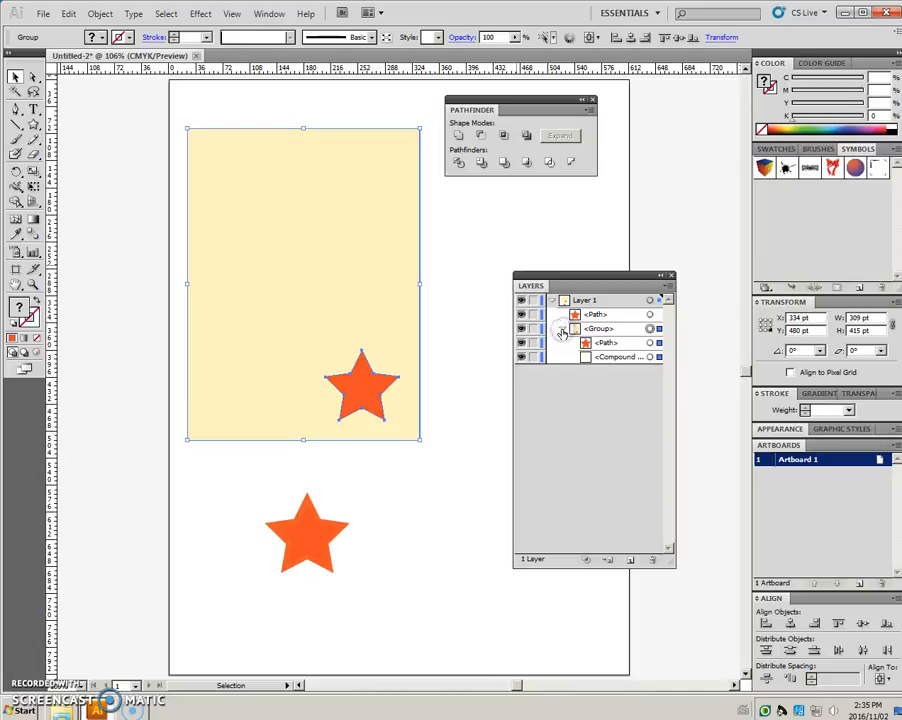
{"action": "right_click", "coordinate": [362, 388]}
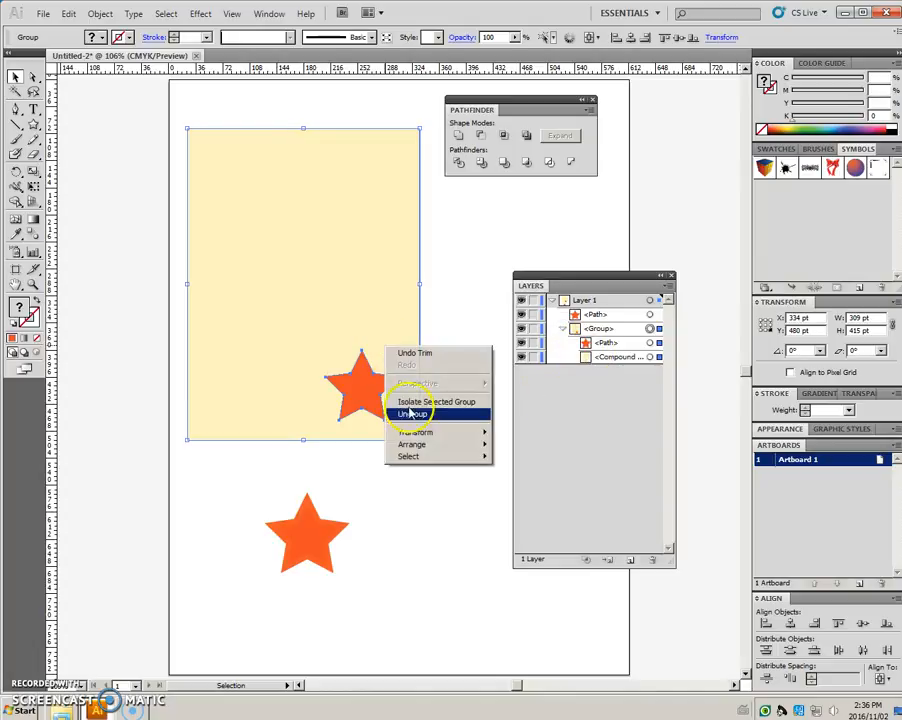
{"action": "left_click", "coordinate": [412, 414]}
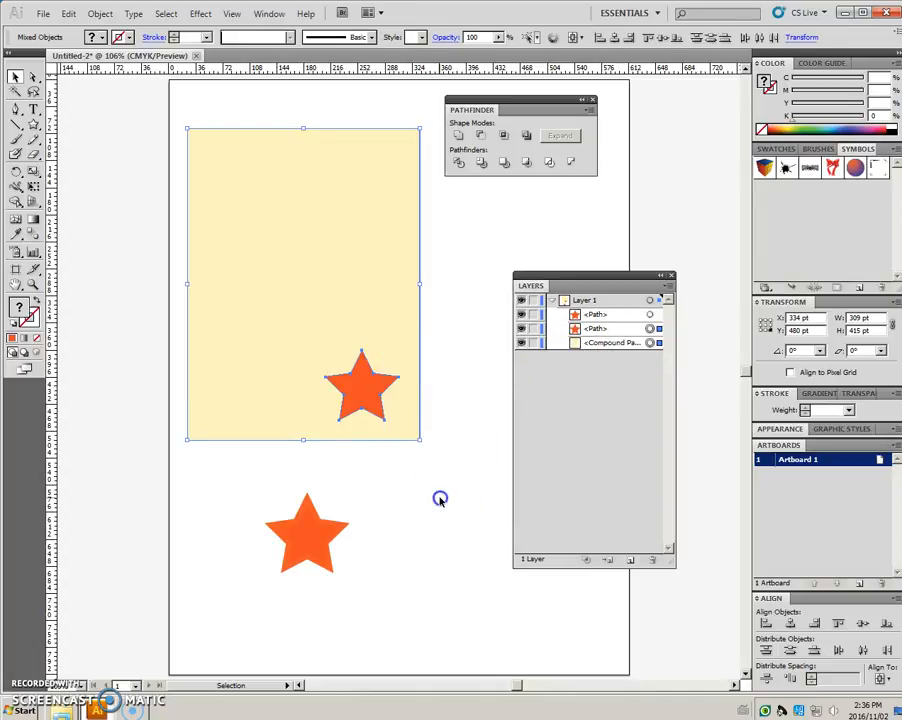
{"action": "left_click", "coordinate": [362, 390]}
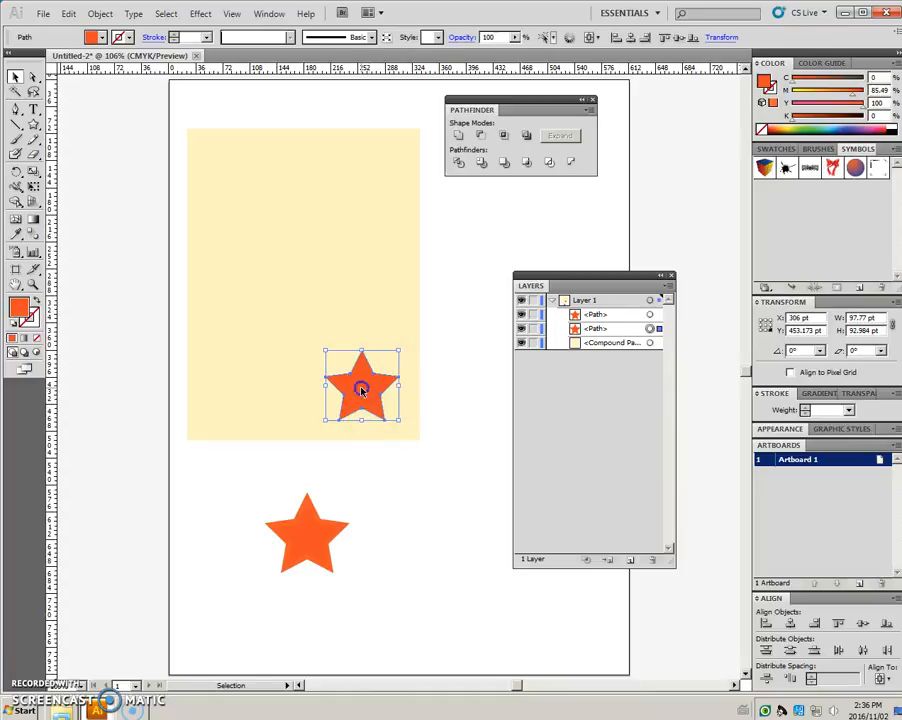
{"action": "left_click_drag", "start_coordinate": [362, 388], "coordinate": [438, 498]}
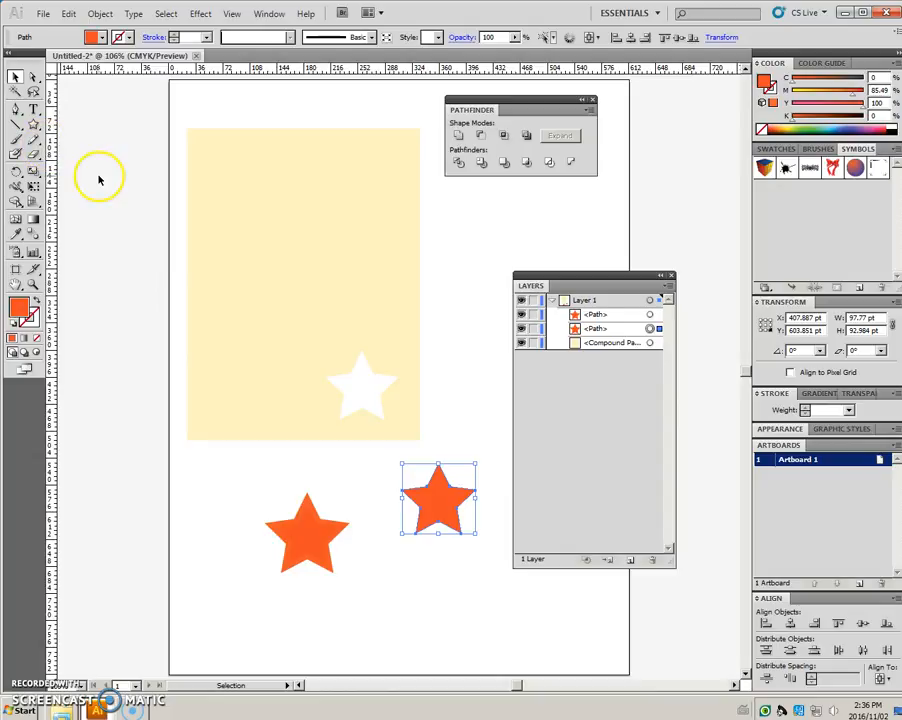
Draw a green rectangle and send it behind all other shapes.
{"action": "left_click", "coordinate": [16, 126]}
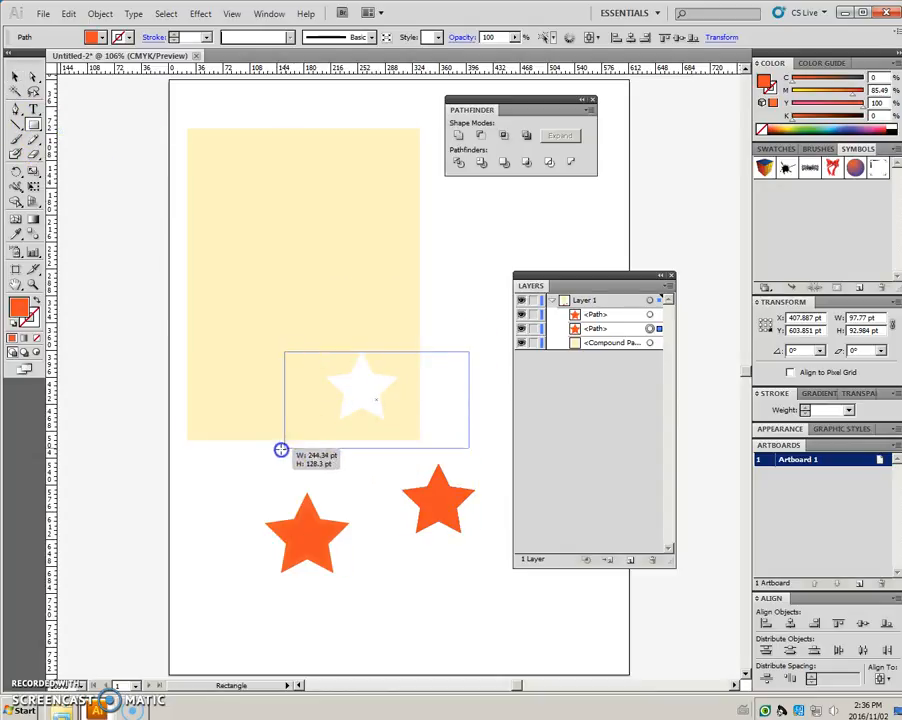
{"action": "left_click", "coordinate": [810, 127]}
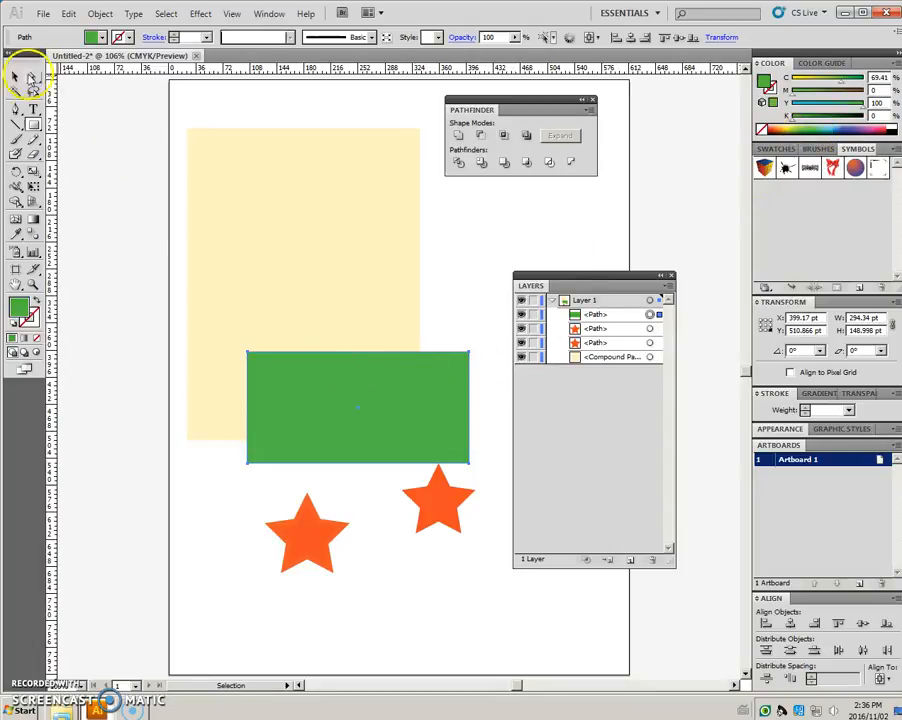
{"action": "right_click", "coordinate": [358, 407]}
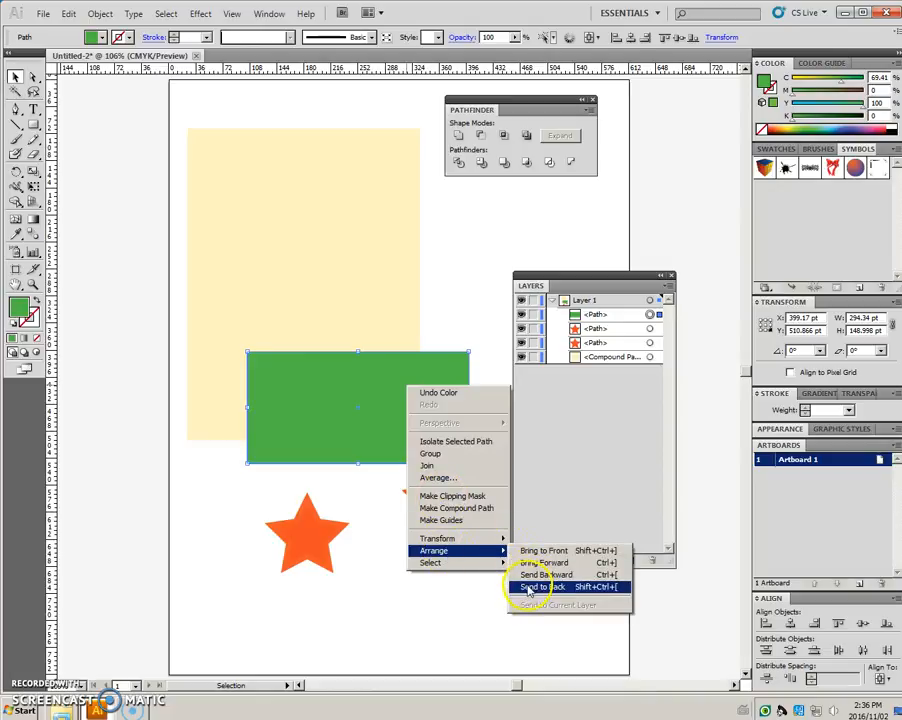
{"action": "left_click", "coordinate": [547, 587]}
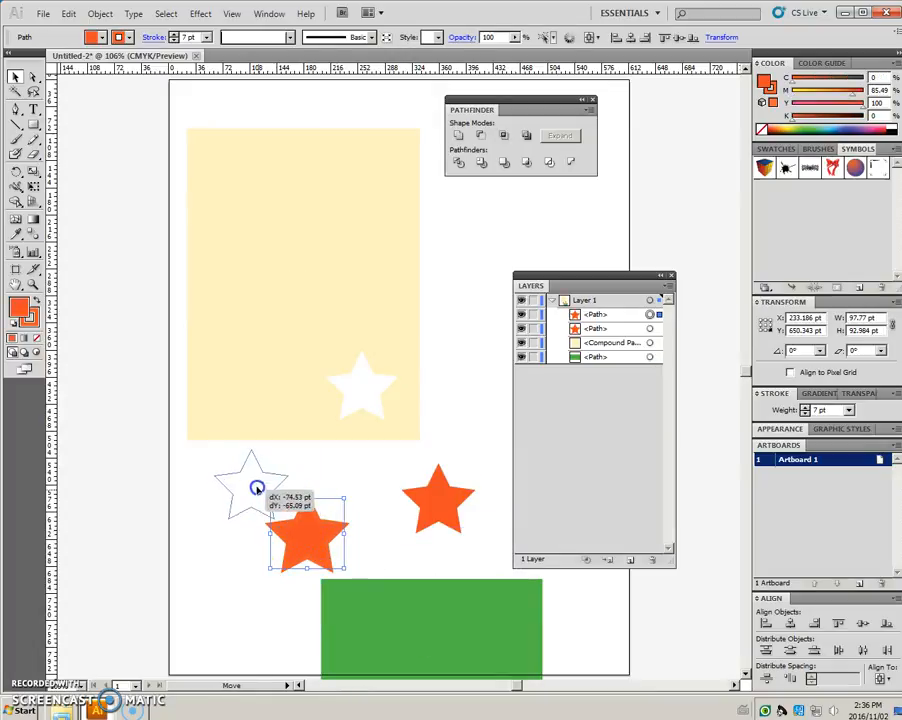
Move the second star over the rectangle's lower-left edge and Trim them together.
{"action": "left_click_drag", "start_coordinate": [307, 537], "coordinate": [233, 437]}
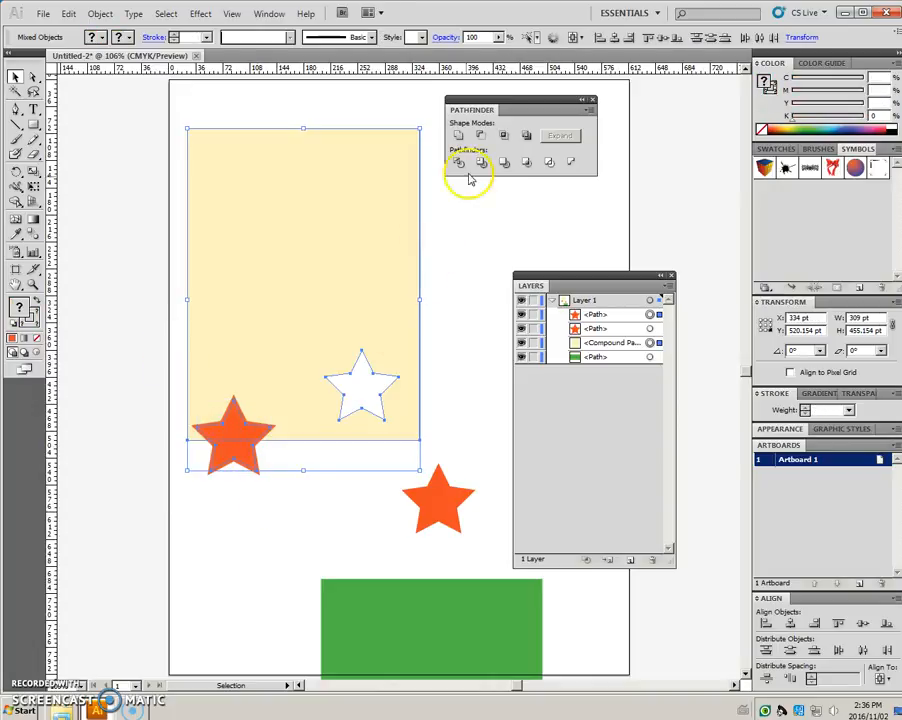
{"action": "left_click", "coordinate": [458, 162]}
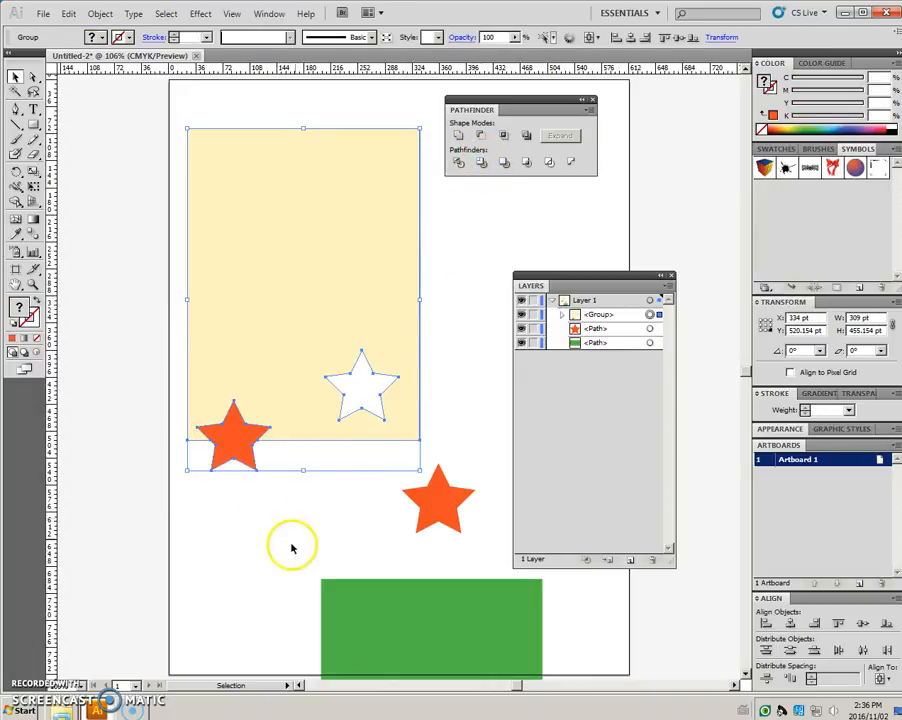
{"action": "right_click", "coordinate": [240, 455]}
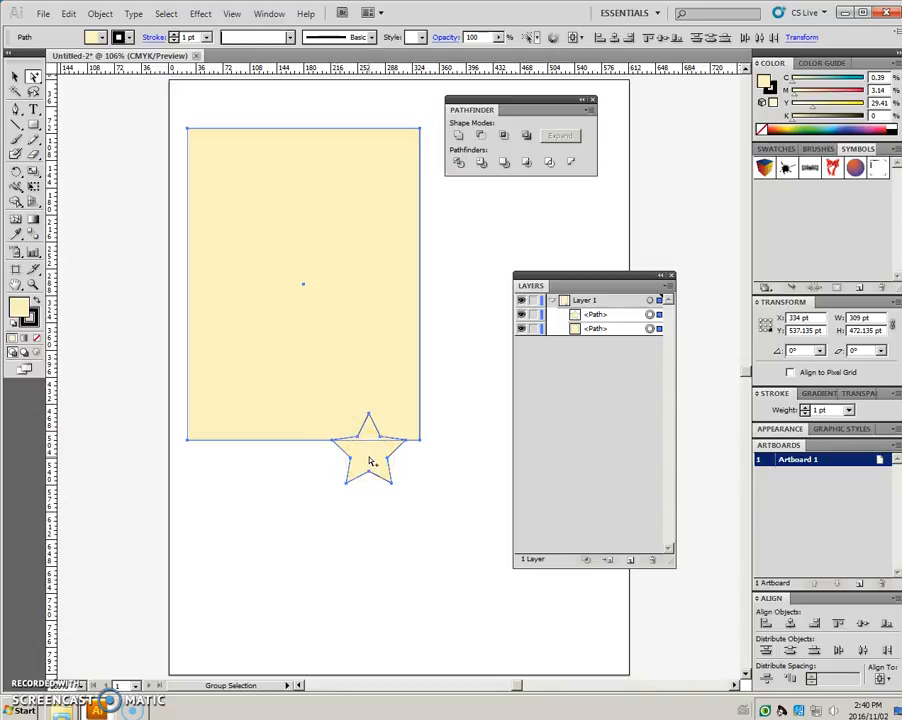
{"action": "mouse_move", "coordinate": [413, 380]}
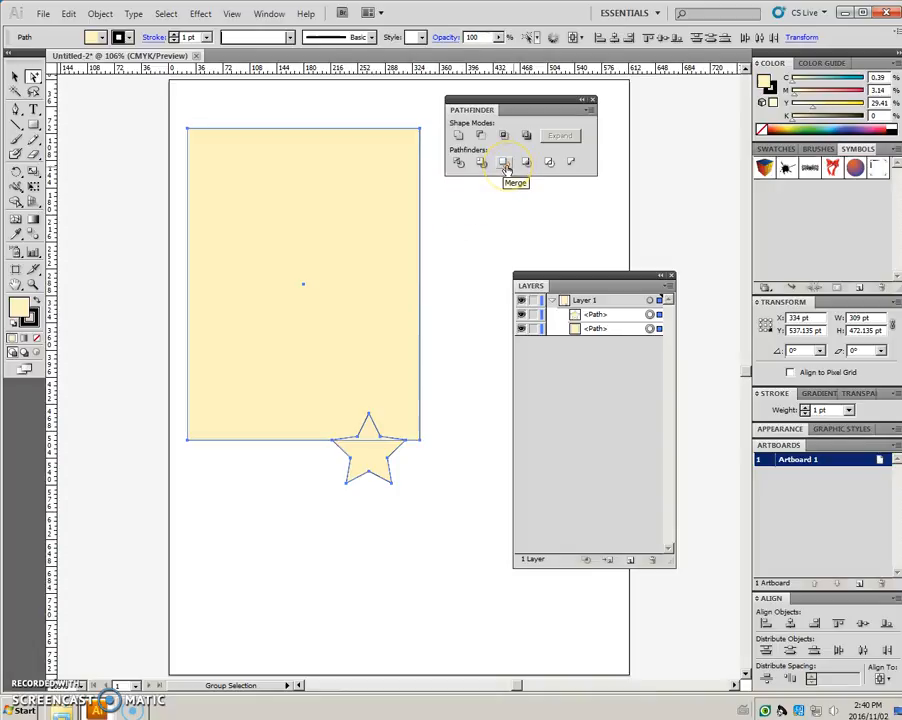
Merge the cream star piece and cream rectangle into one notched path.
{"action": "left_click", "coordinate": [505, 162]}
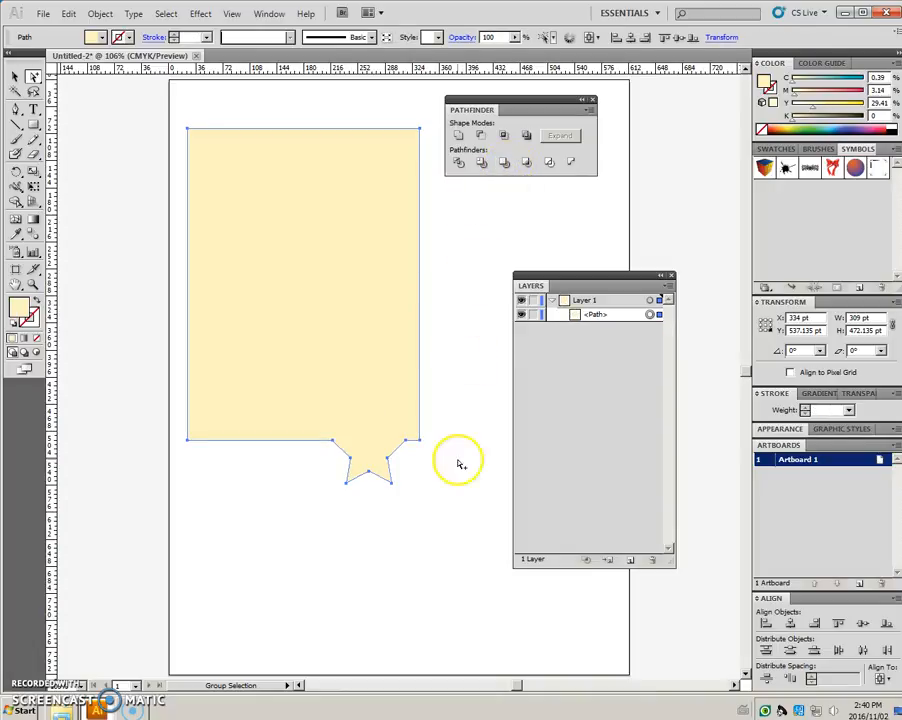
{"action": "mouse_move", "coordinate": [263, 435]}
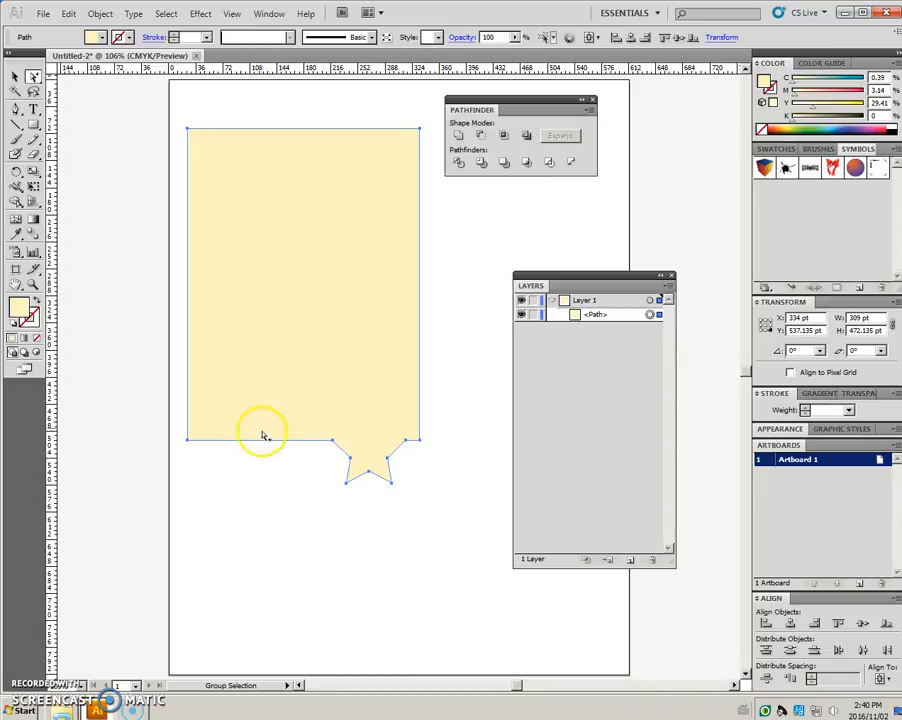